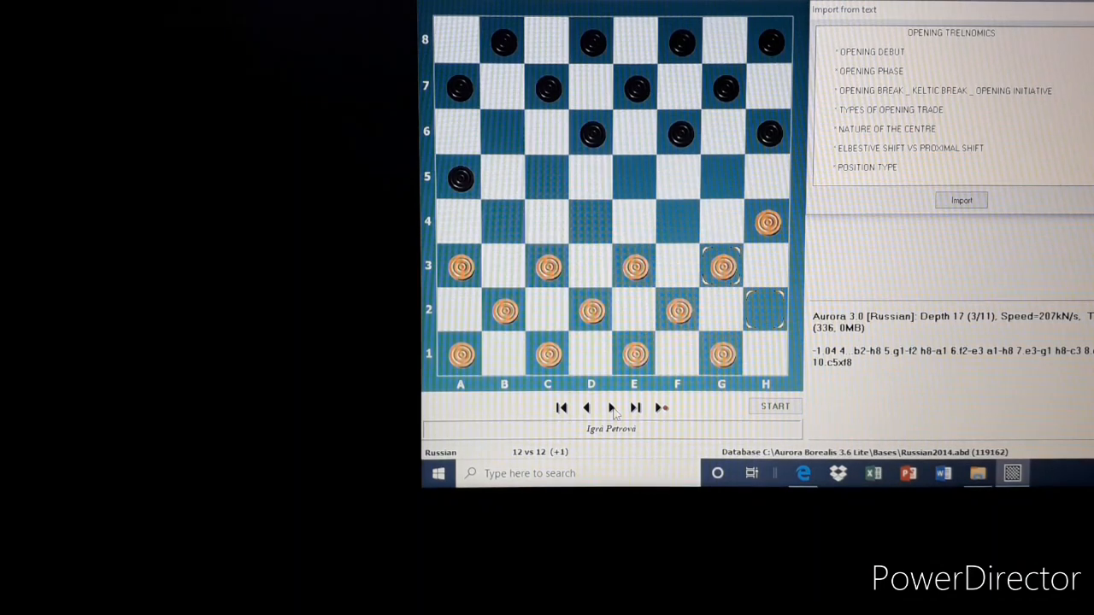
- Advance the Igra Petrova opening one move past white's h4
left_click(635, 407)
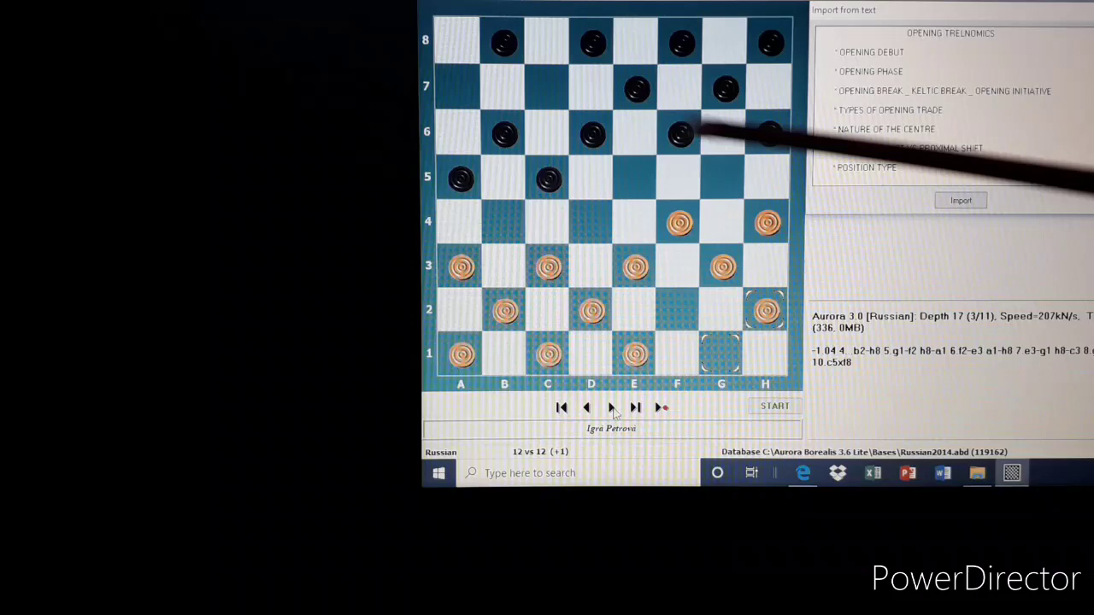
mouse_move(684, 282)
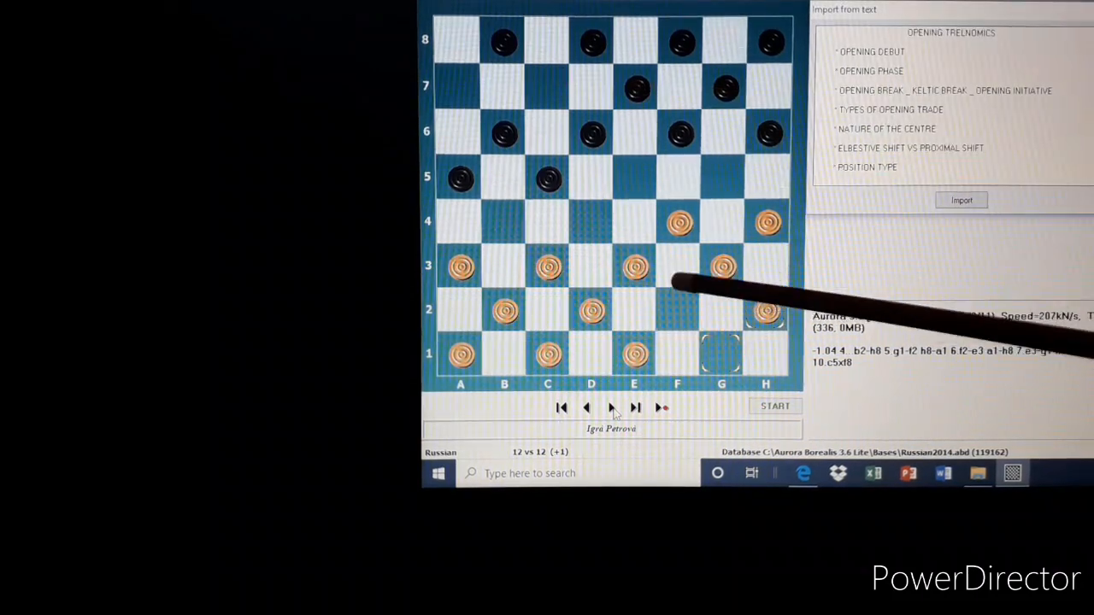
mouse_move(709, 196)
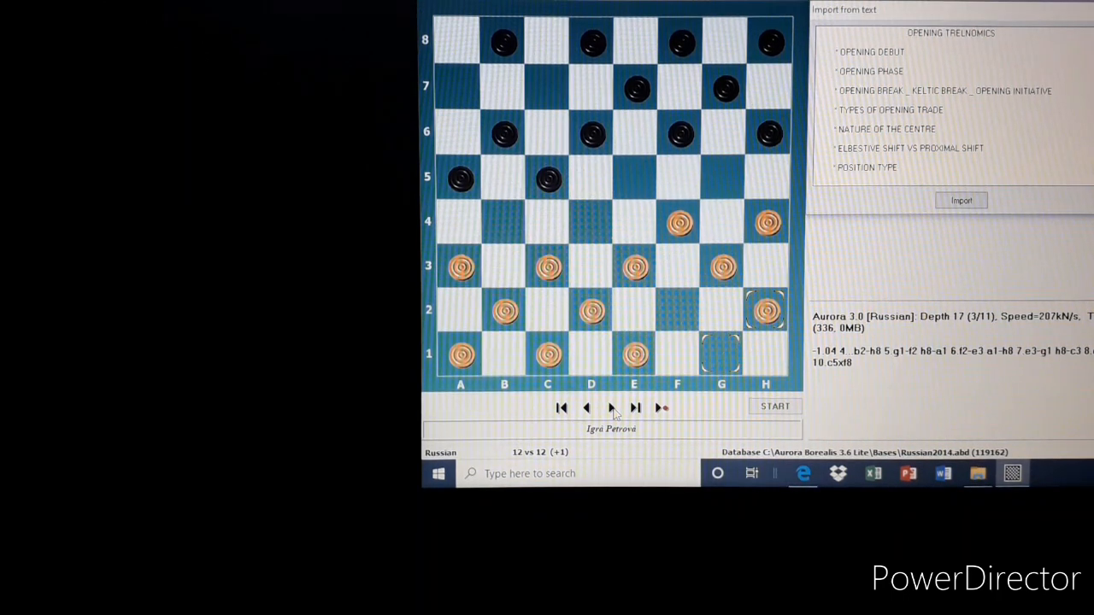
- Step Otkazannaya igra Kanlena forward to black's reply on e5
left_click(612, 408)
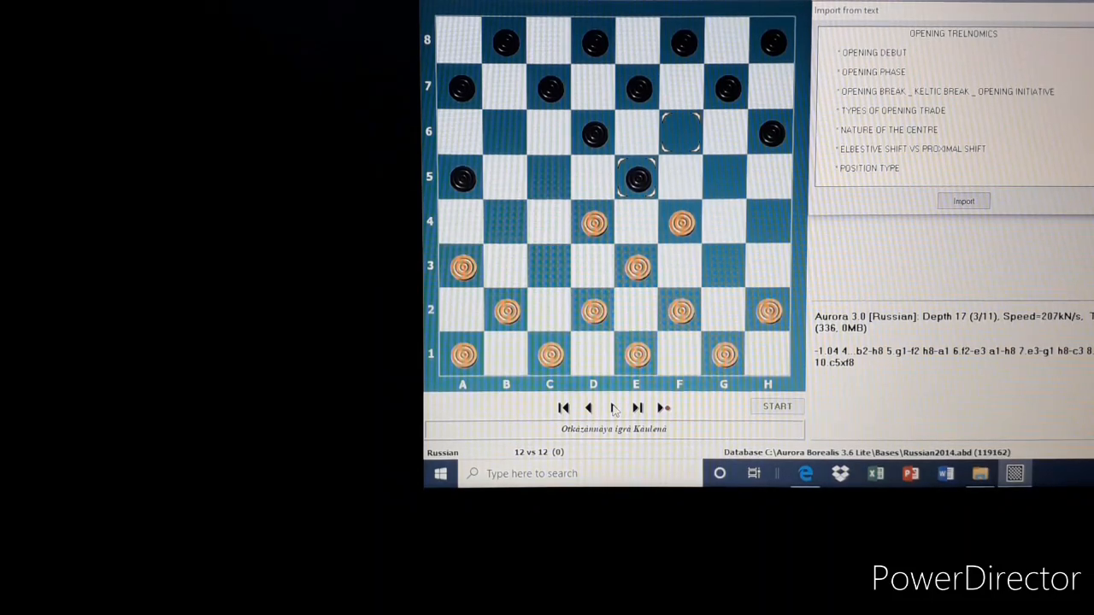
- Step forward so white holds b4 and d4 and black plays c7–d6
left_click(614, 407)
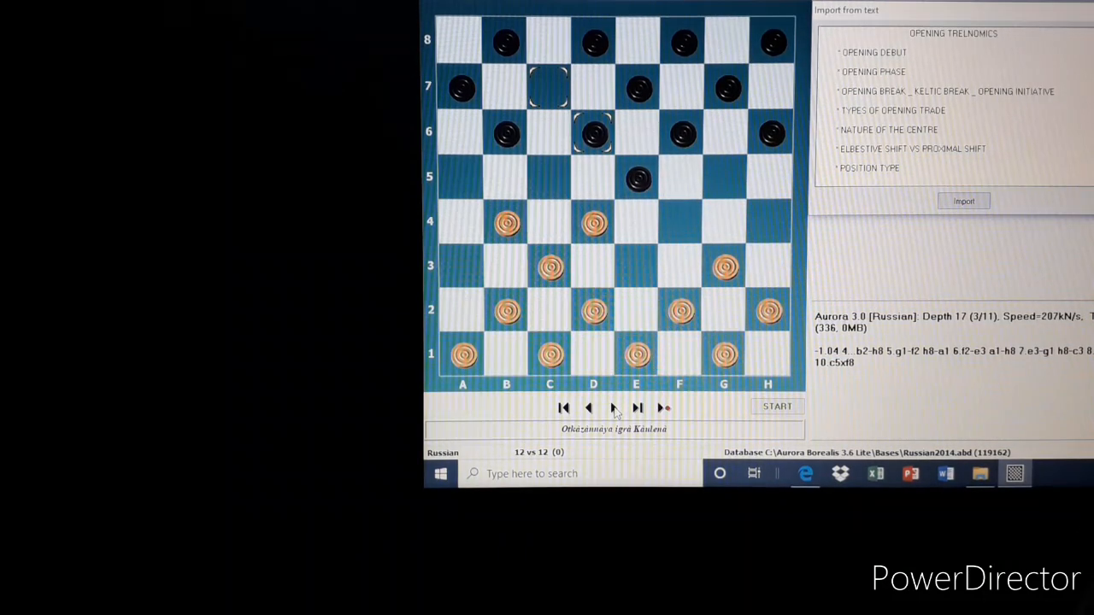
- Play white's b4–c5 advance to finish the Otkazannaya igra Kanlena debut
left_click(638, 408)
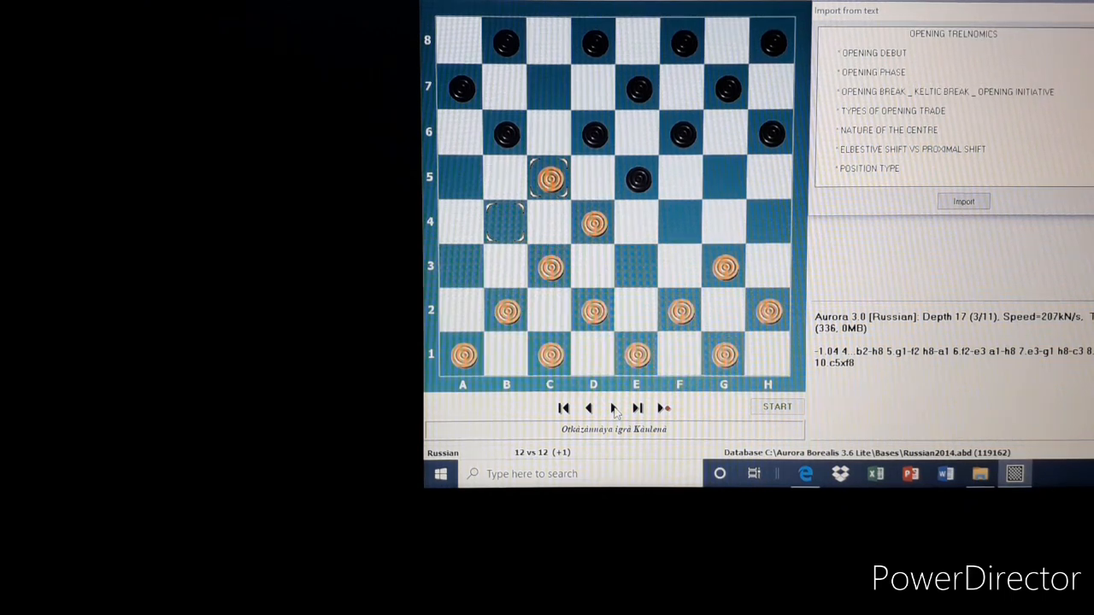
left_click(613, 408)
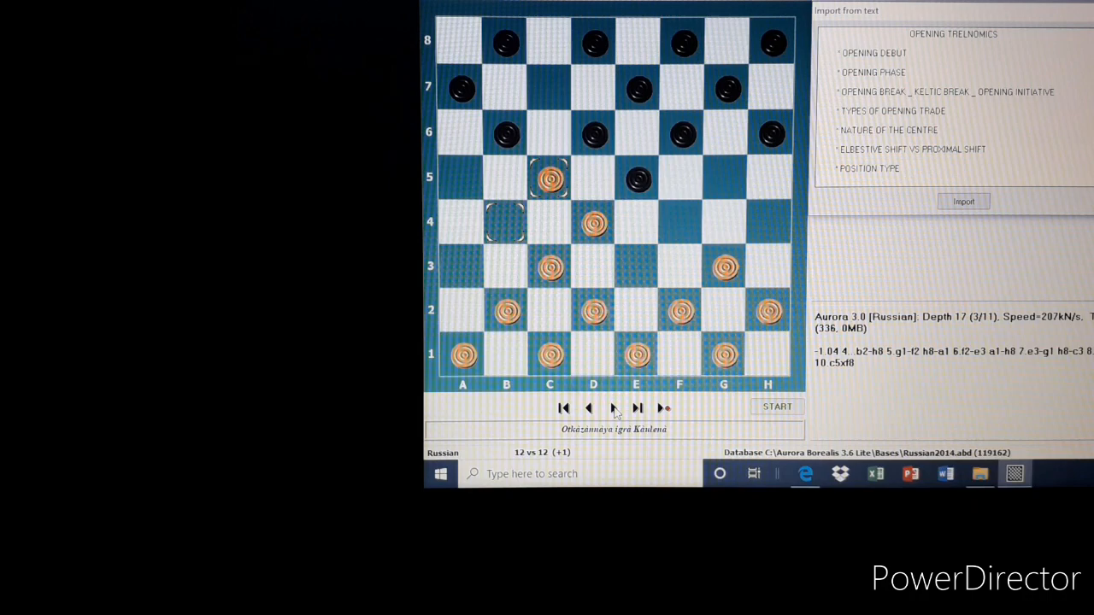